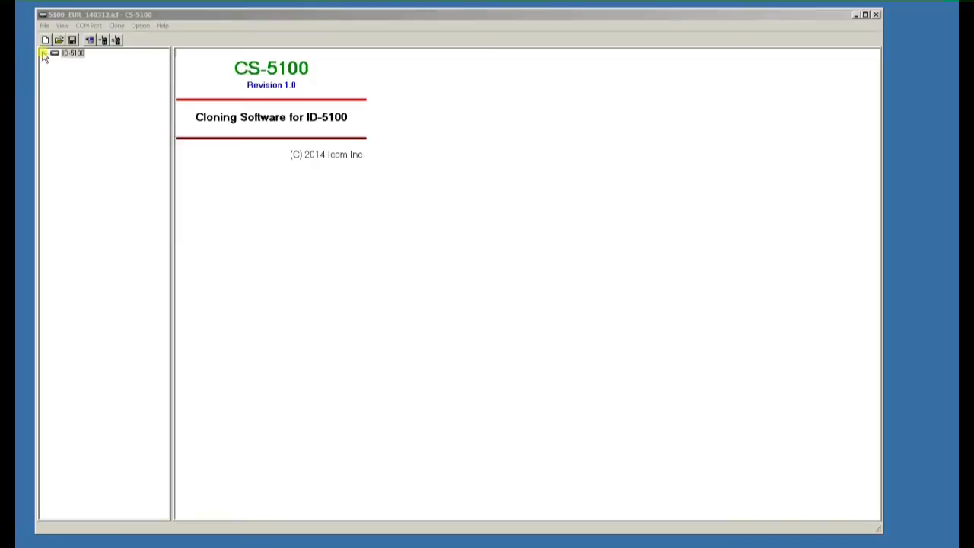
Show the 15: UK repeater group under the ID-5100's Digital > Repeater List tree
{"action": "left_click", "coordinate": [44, 51]}
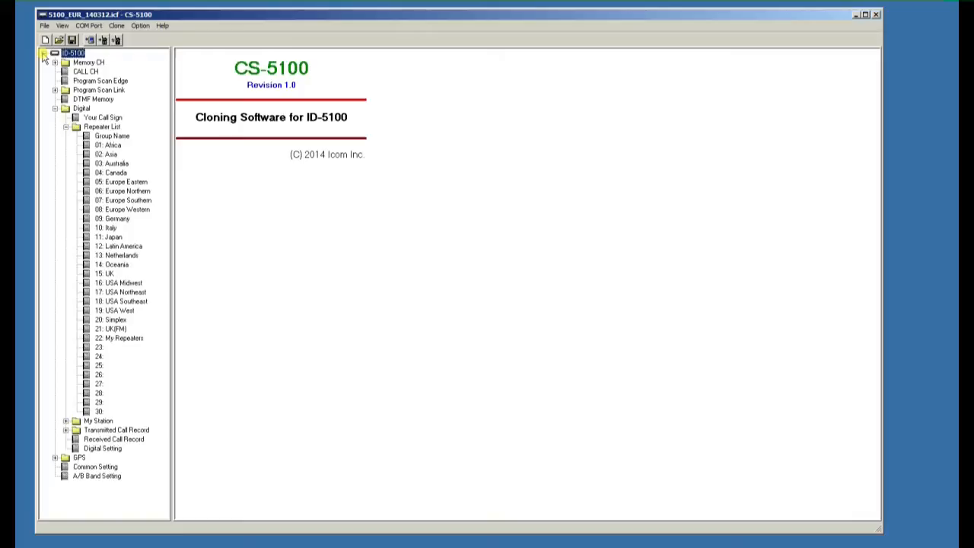
{"action": "left_click", "coordinate": [110, 274]}
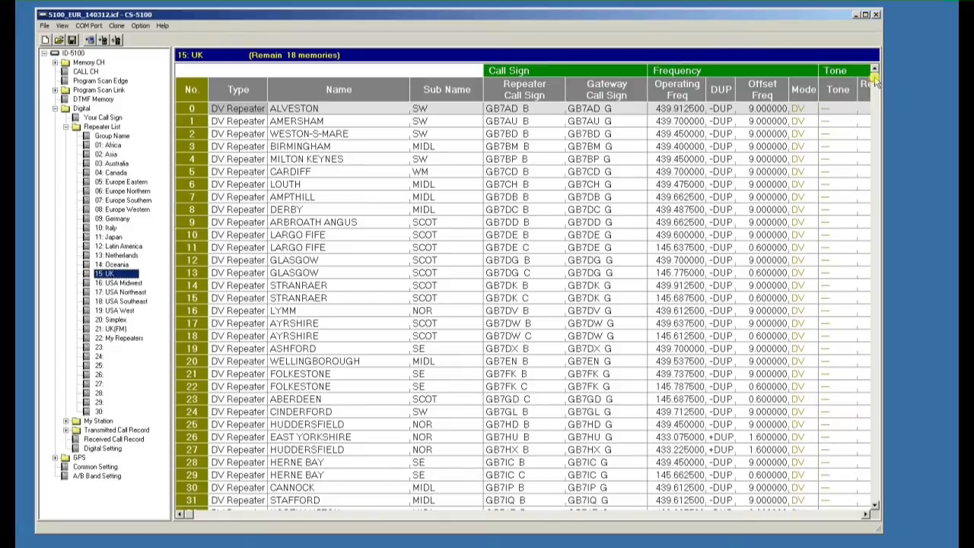
Start row 67 with Name GB7II and Sub Name SE
{"action": "scroll", "scroll_direction": "down", "scroll_amount": 3}
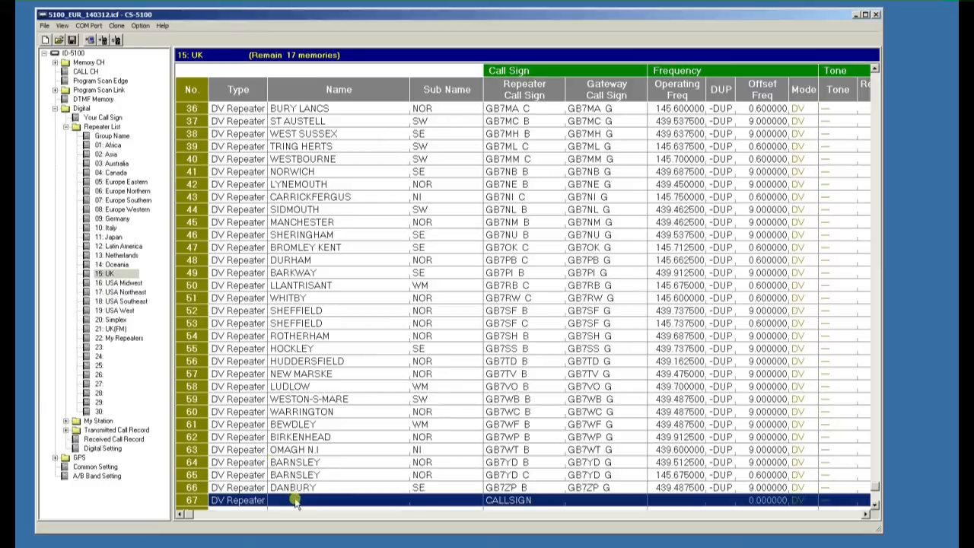
{"action": "type", "text": "G"}
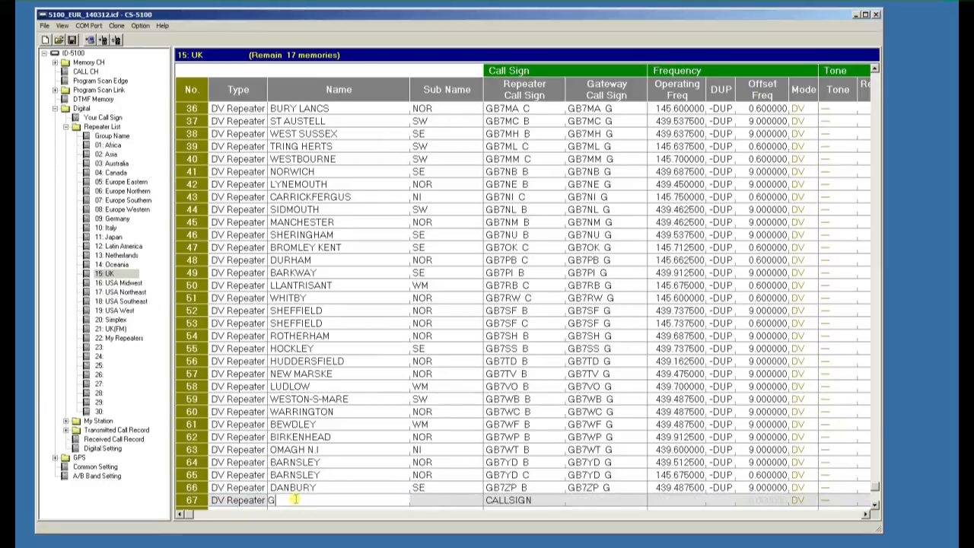
{"action": "type", "text": "B7"}
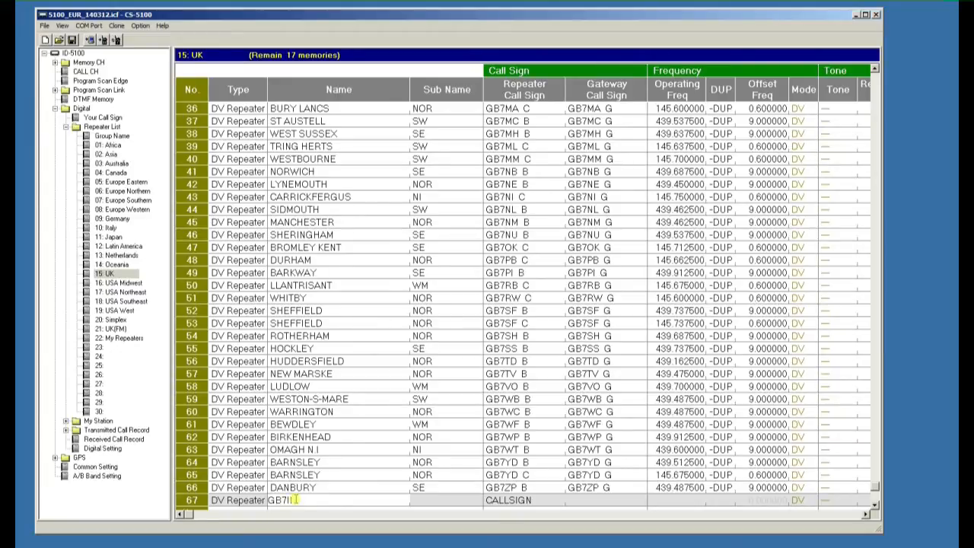
{"action": "left_click", "coordinate": [447, 499]}
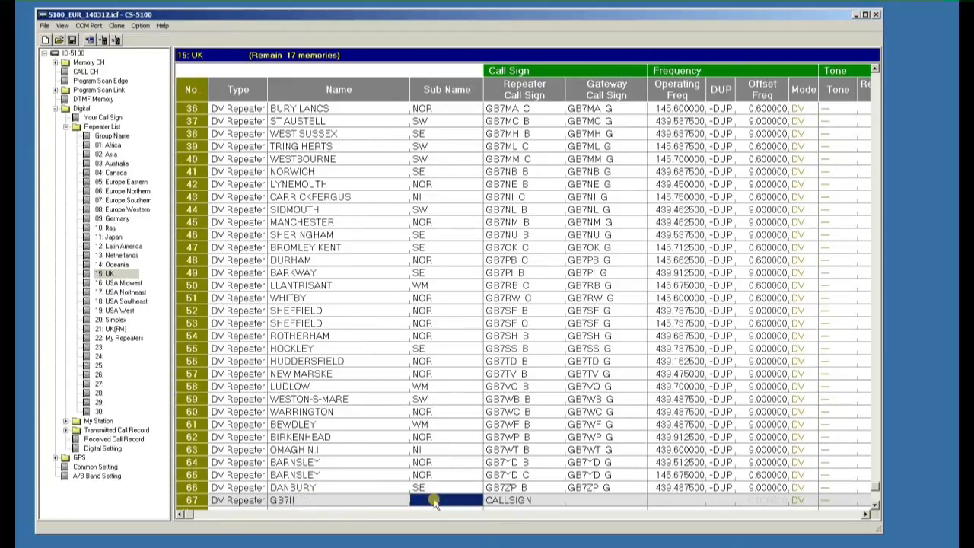
{"action": "type", "text": "SE"}
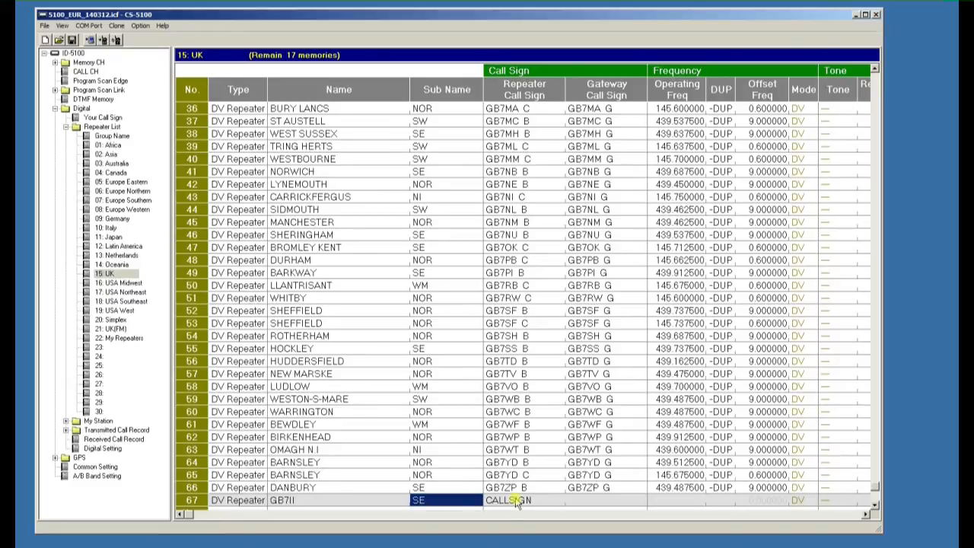
Give row 67 the repeater call sign GB7II B and a 439 MHz operating frequency
{"action": "type", "text": "G"}
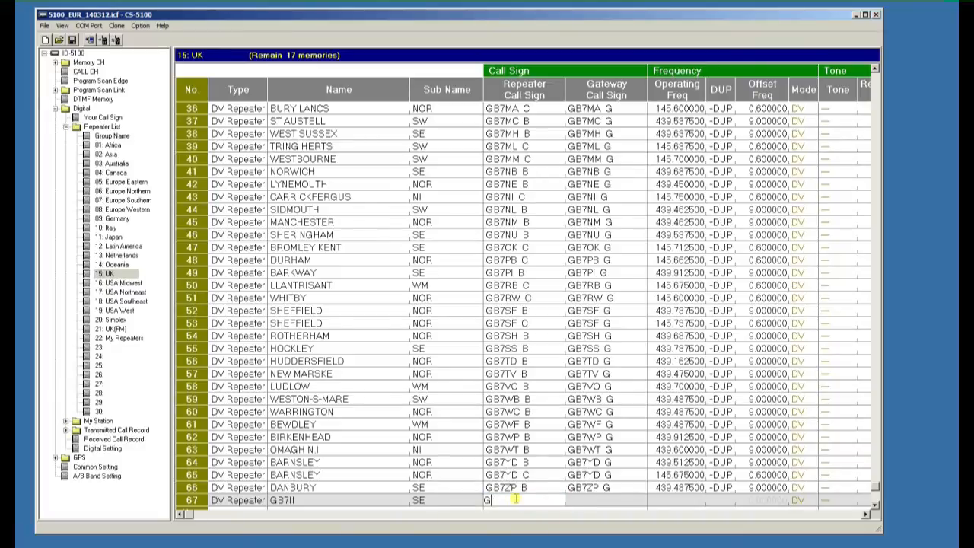
{"action": "type", "text": "B7II"}
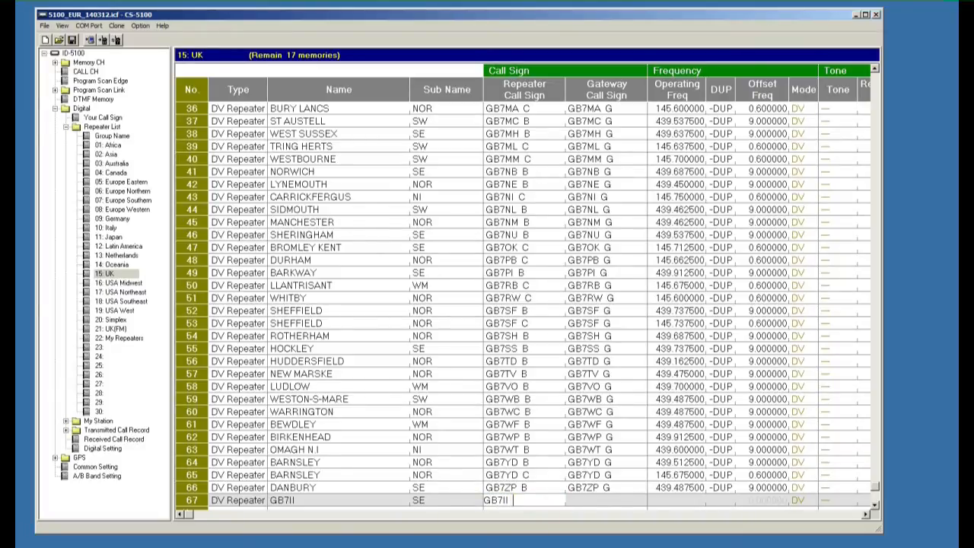
{"action": "left_click", "coordinate": [523, 499]}
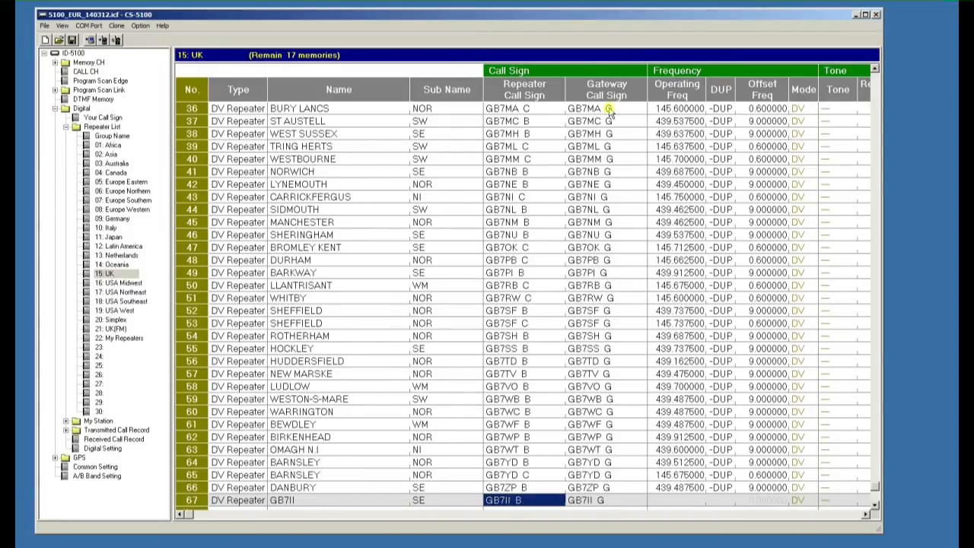
{"action": "mouse_move", "coordinate": [678, 505]}
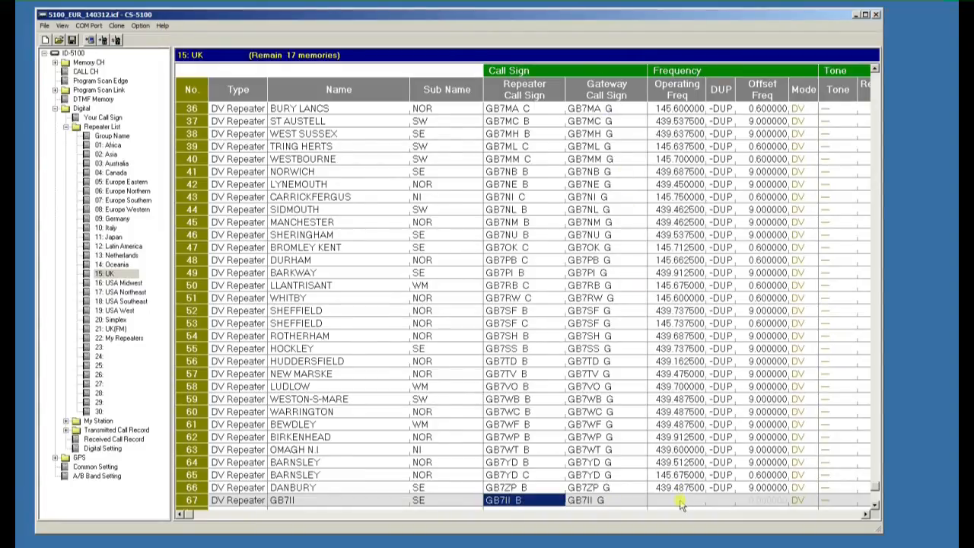
{"action": "left_click", "coordinate": [678, 499]}
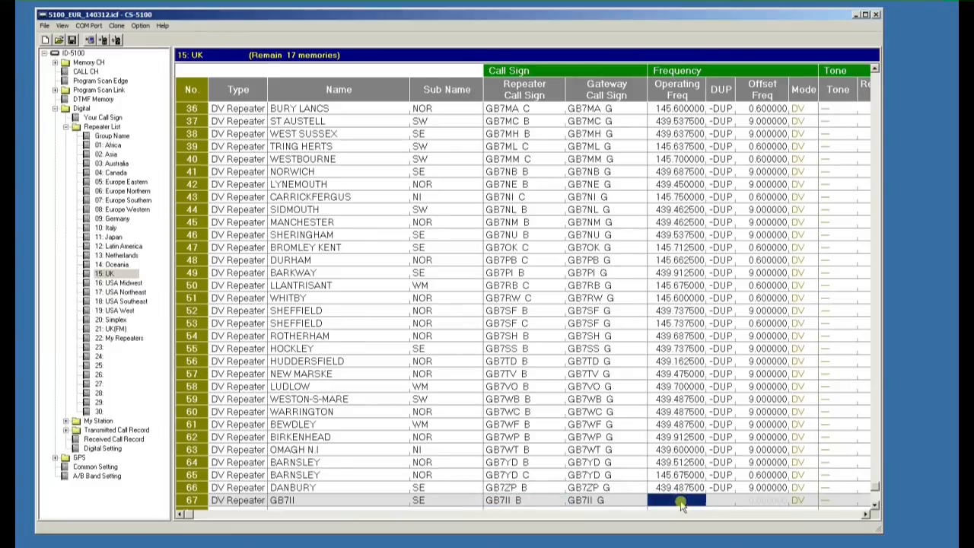
{"action": "type", "text": "439.700000"}
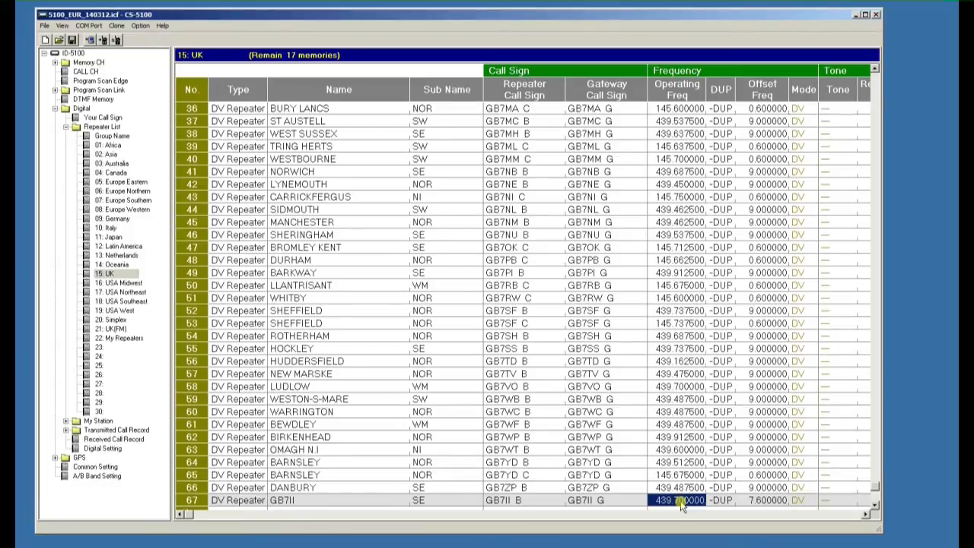
Choose Approximate as row 67's position type in the Position column
{"action": "right_click", "coordinate": [767, 500]}
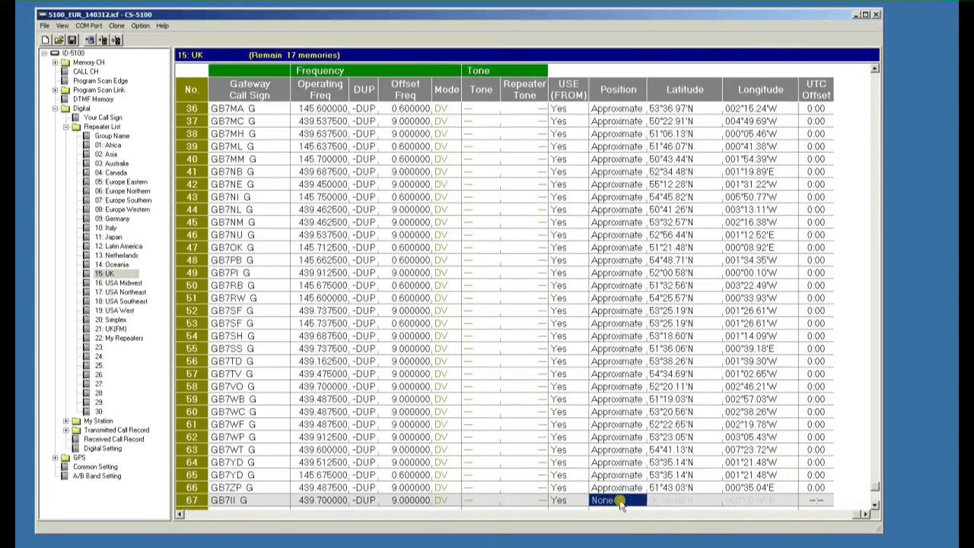
{"action": "right_click", "coordinate": [602, 499]}
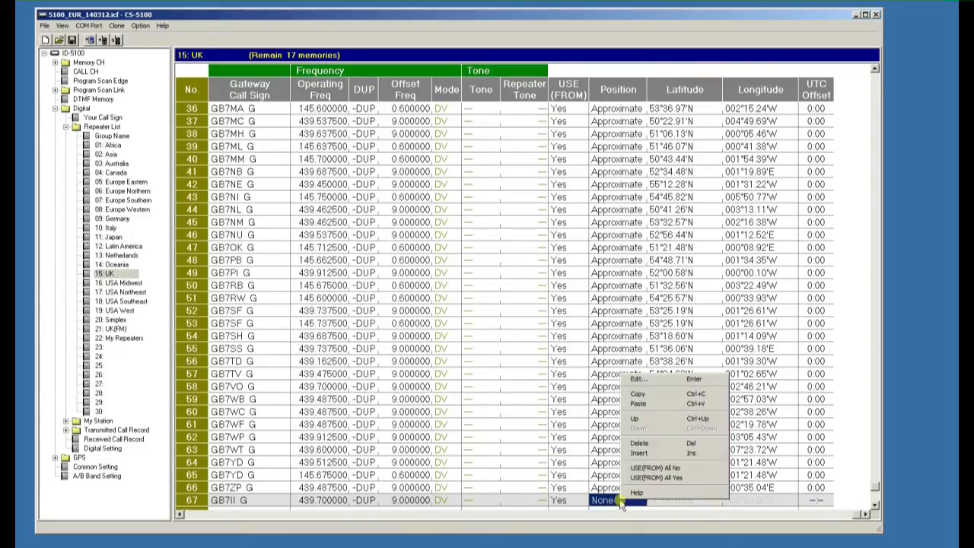
{"action": "left_click", "coordinate": [602, 499]}
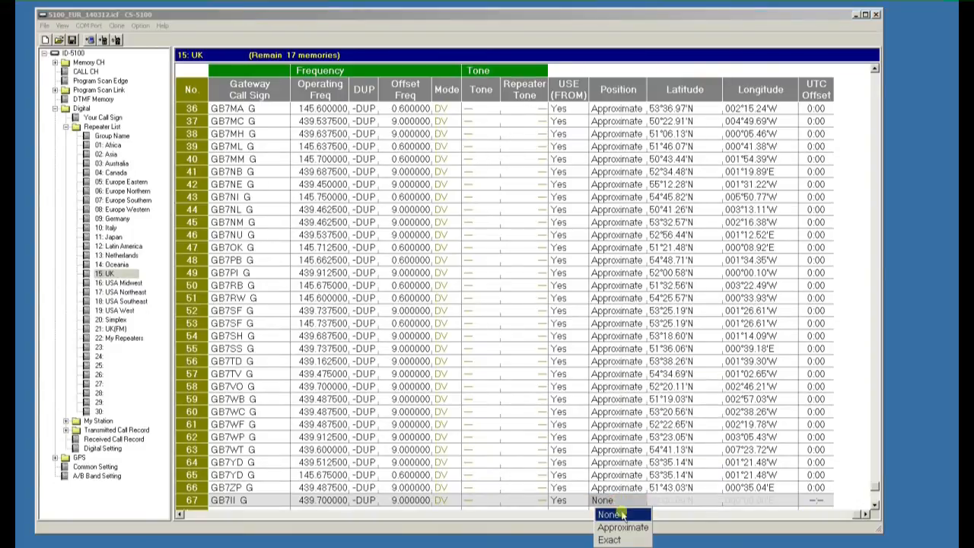
{"action": "left_click", "coordinate": [622, 527]}
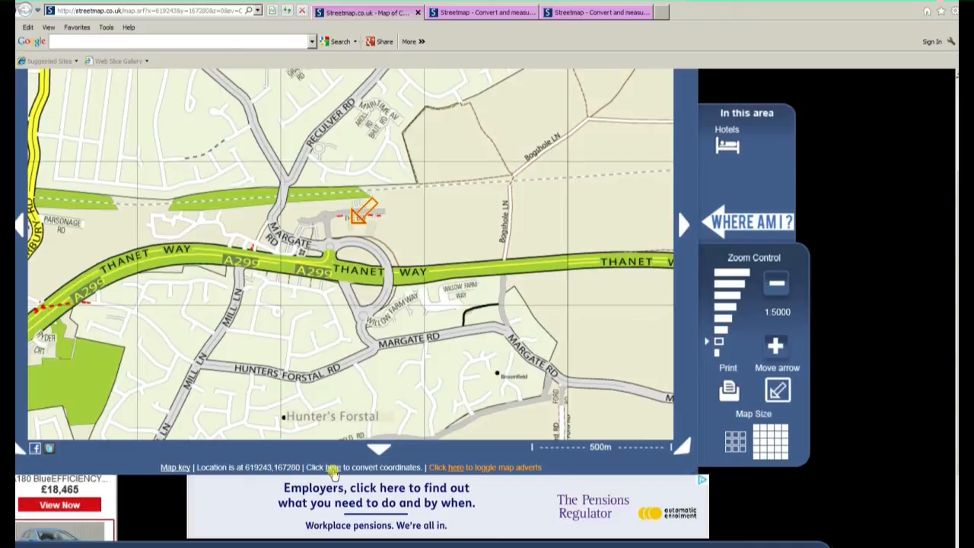
Mark the repeater site near Thanet Way on Streetmap and convert it to coordinates
{"action": "left_click", "coordinate": [334, 467]}
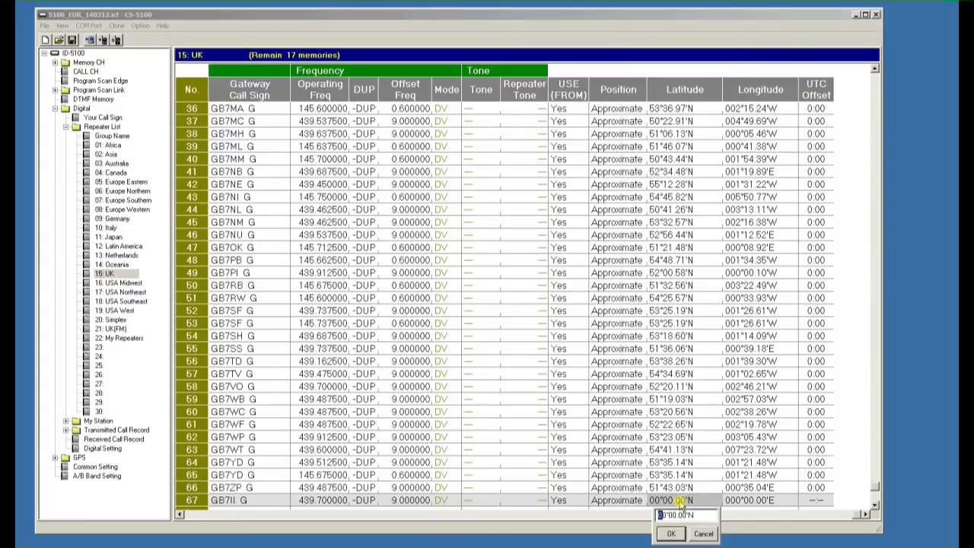
Enter GB7II's latitude 51°21.44'N and longitude 001°08.53'E in row 67
{"action": "type", "text": "51°28.00'N"}
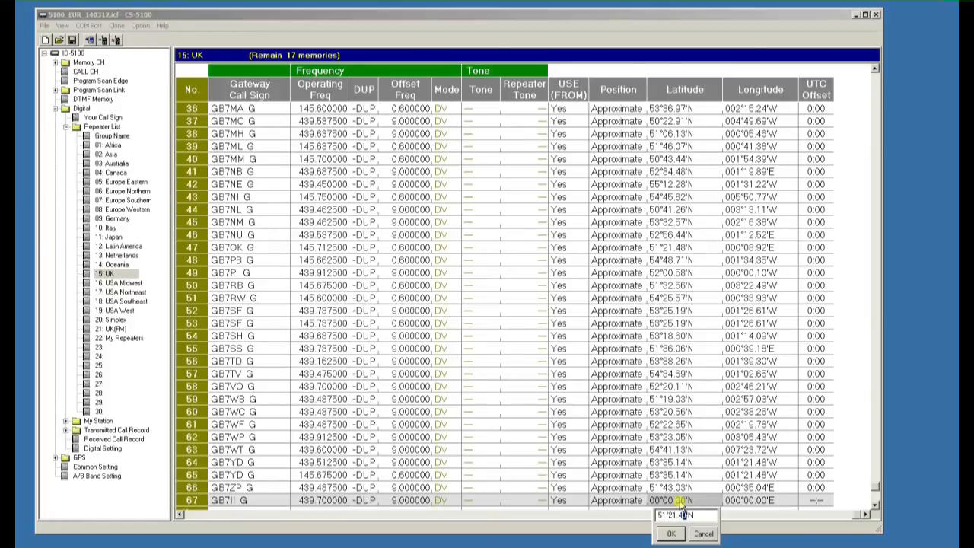
{"action": "left_click", "coordinate": [670, 532]}
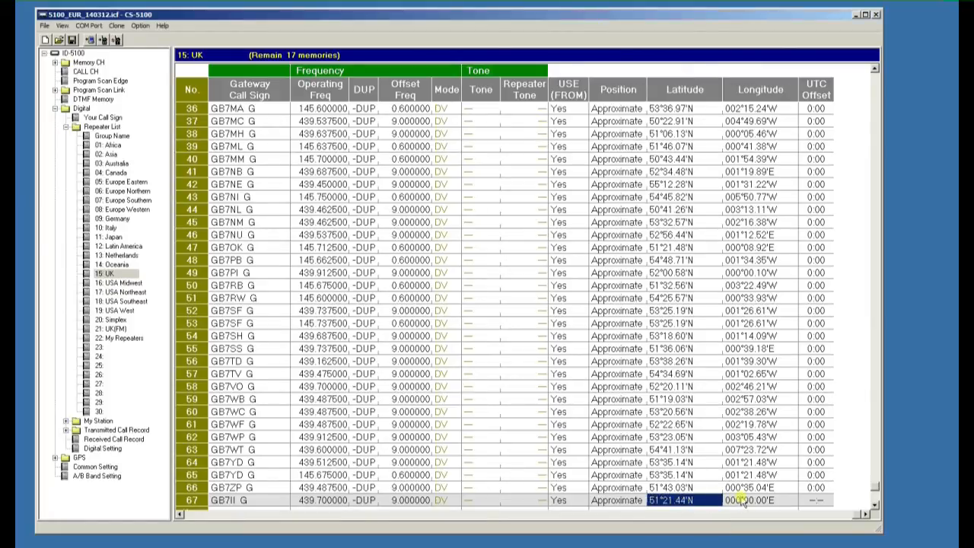
{"action": "double_click", "coordinate": [749, 499]}
{"action": "type", "text": "001°08.50'E"}
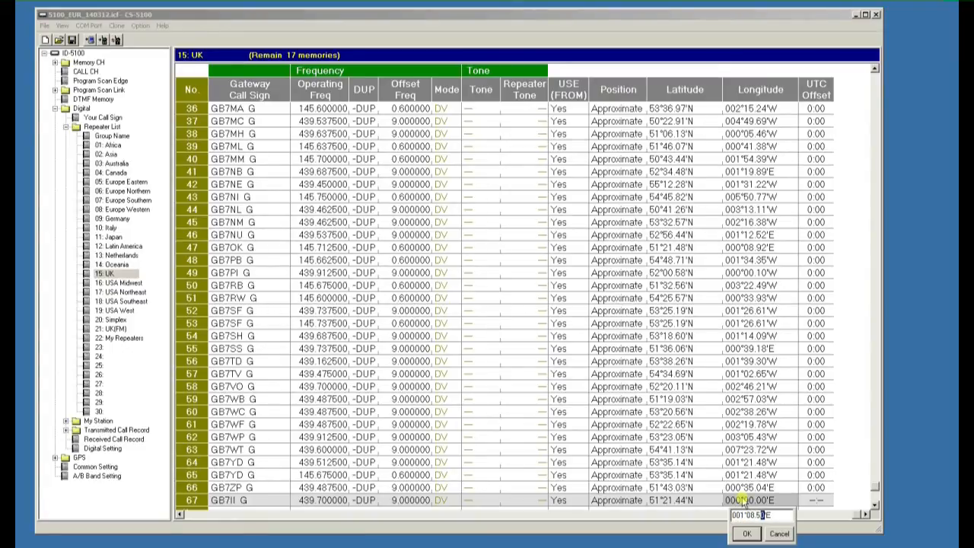
{"action": "left_click", "coordinate": [746, 533]}
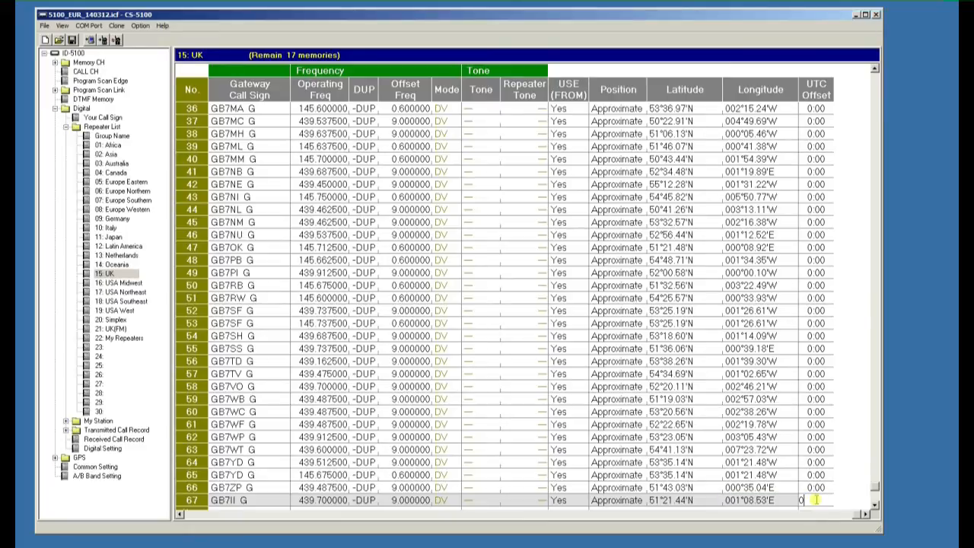
{"action": "left_click", "coordinate": [815, 499]}
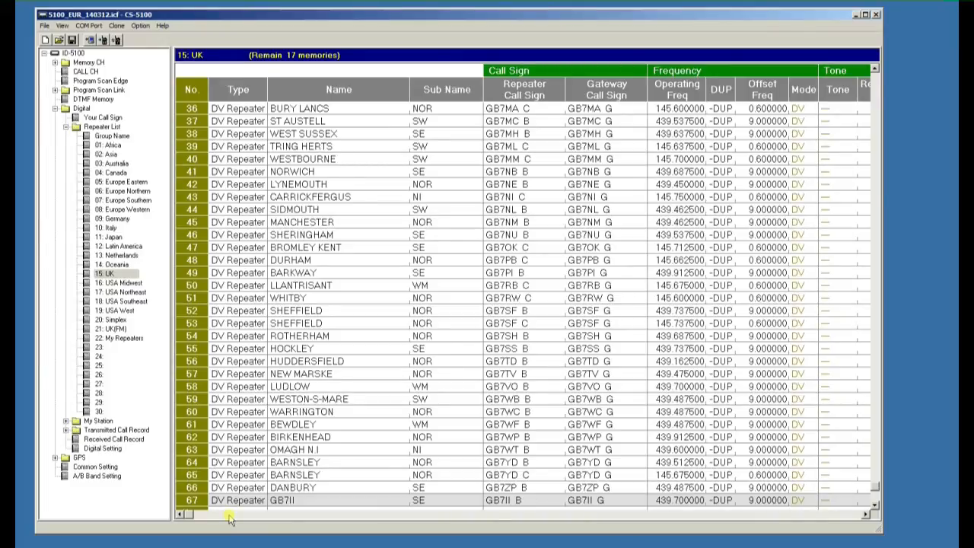
{"action": "mouse_move", "coordinate": [295, 516]}
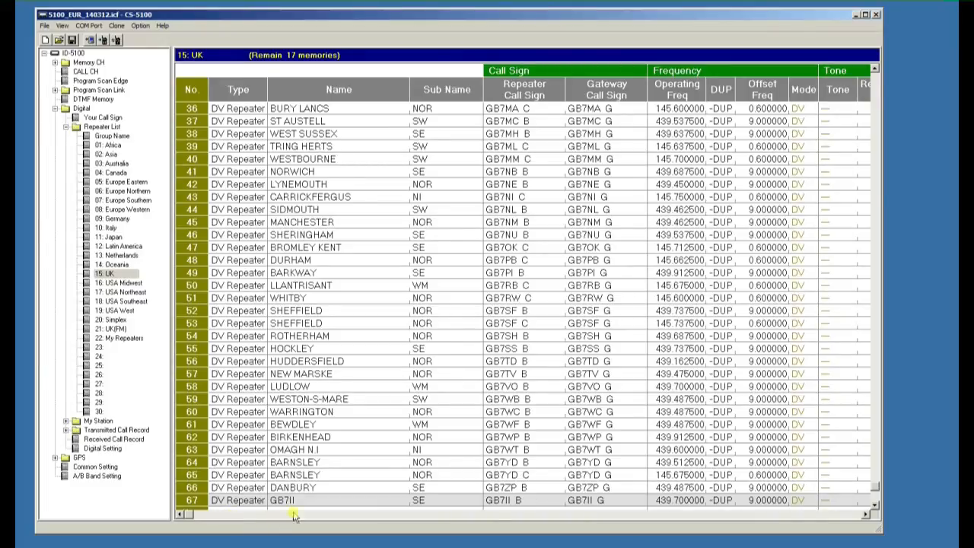
Replace row 67's name GB7II with 'Icom Repeater'
{"action": "double_click", "coordinate": [297, 499]}
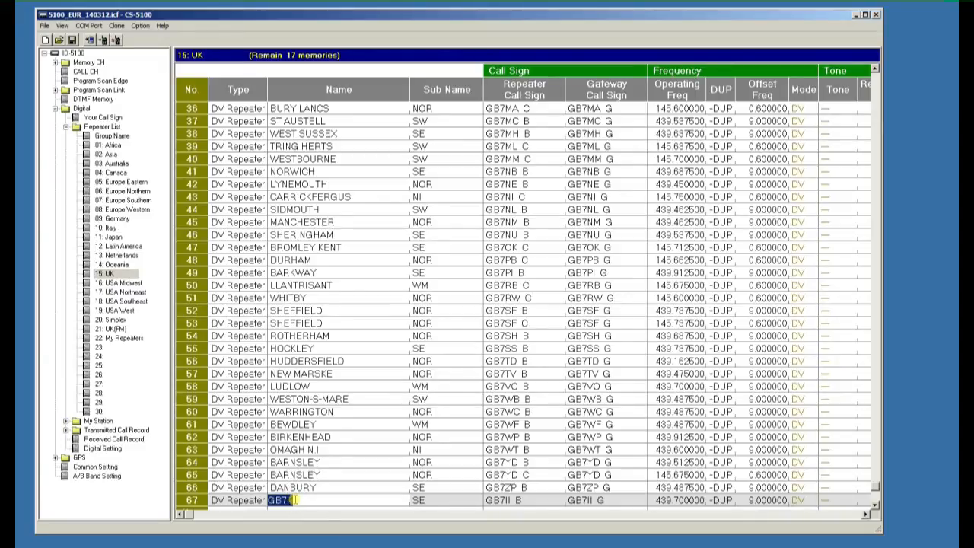
{"action": "type", "text": "Icom Repeater"}
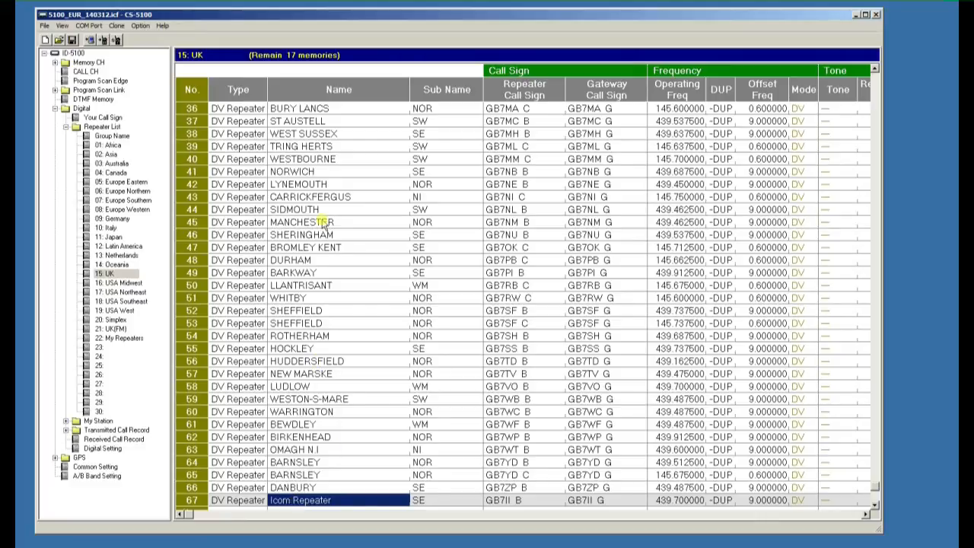
Insert a blank entry at row 42 and copy the Icom Repeater row from the bottom
{"action": "left_click", "coordinate": [237, 183]}
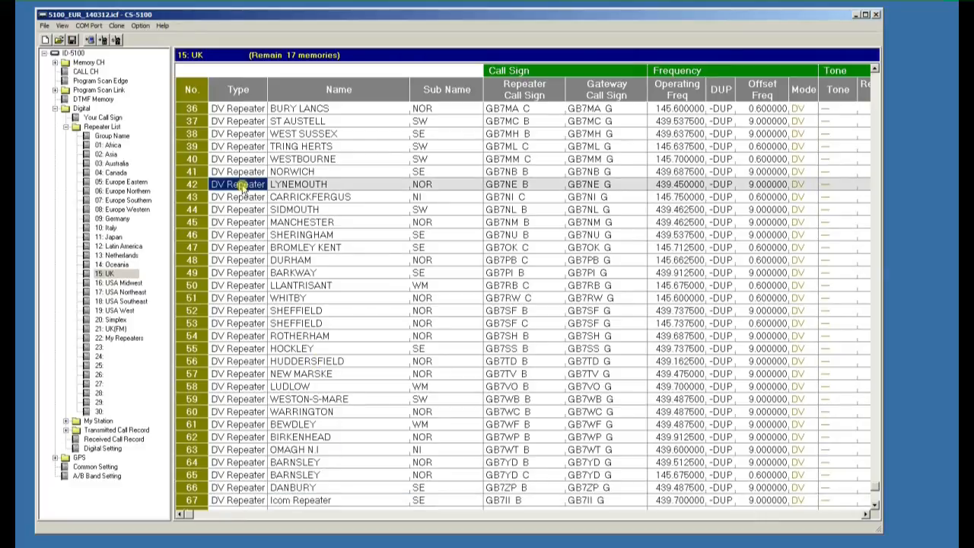
{"action": "right_click", "coordinate": [241, 183]}
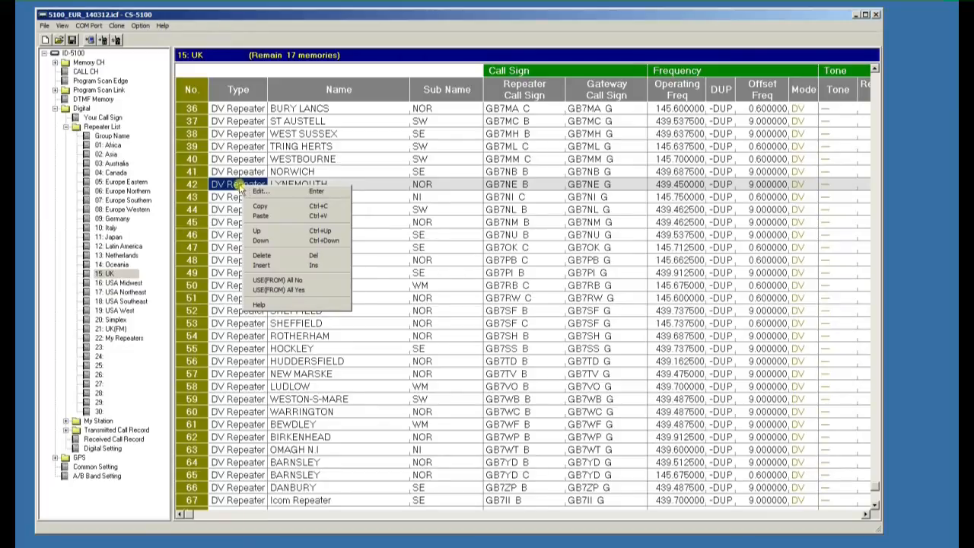
{"action": "left_click", "coordinate": [262, 256]}
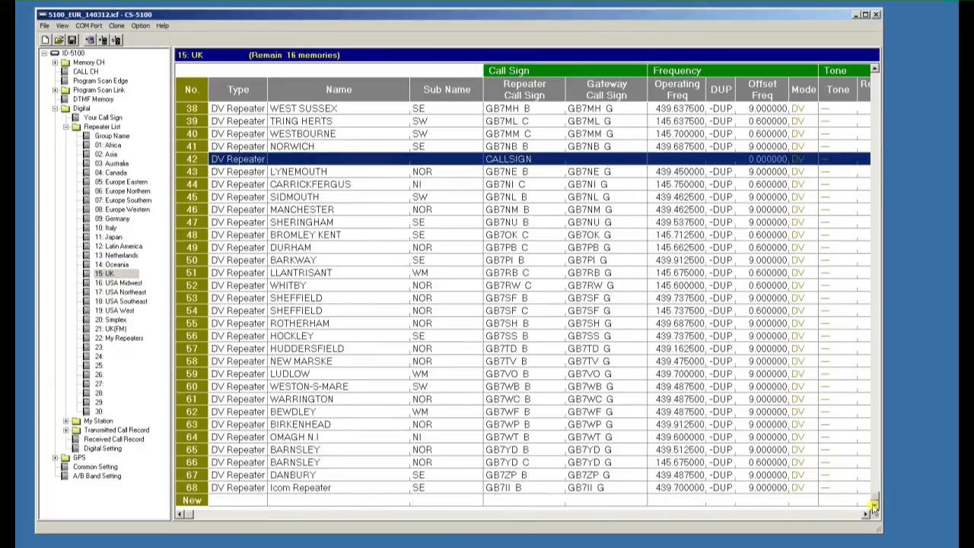
{"action": "right_click", "coordinate": [300, 487]}
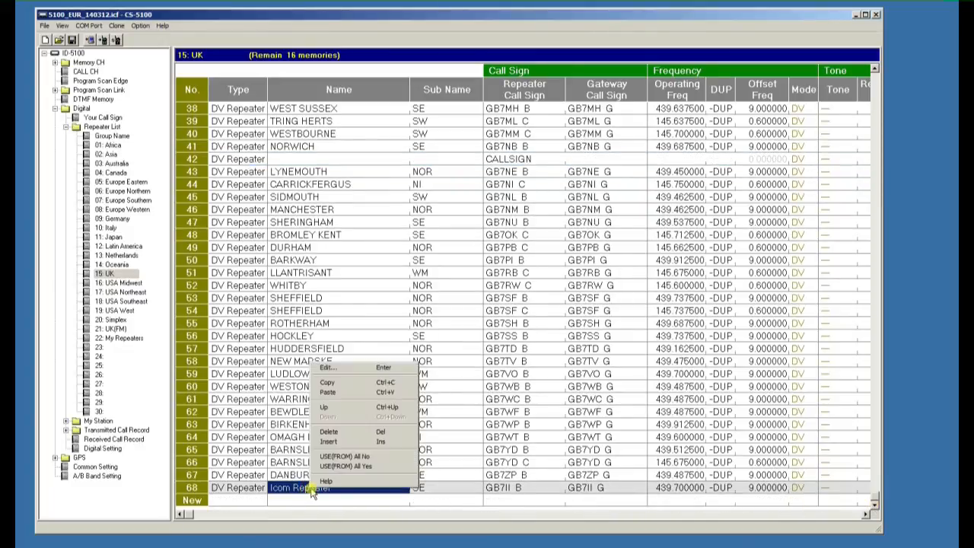
{"action": "mouse_move", "coordinate": [327, 382]}
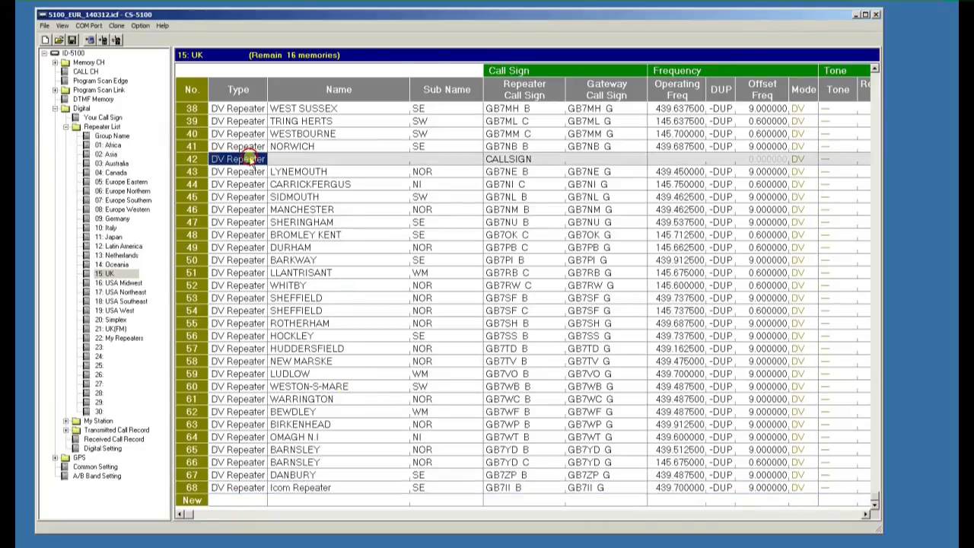
Paste Icom Repeater into row 42, then delete its original bottom-row copy
{"action": "right_click", "coordinate": [237, 158]}
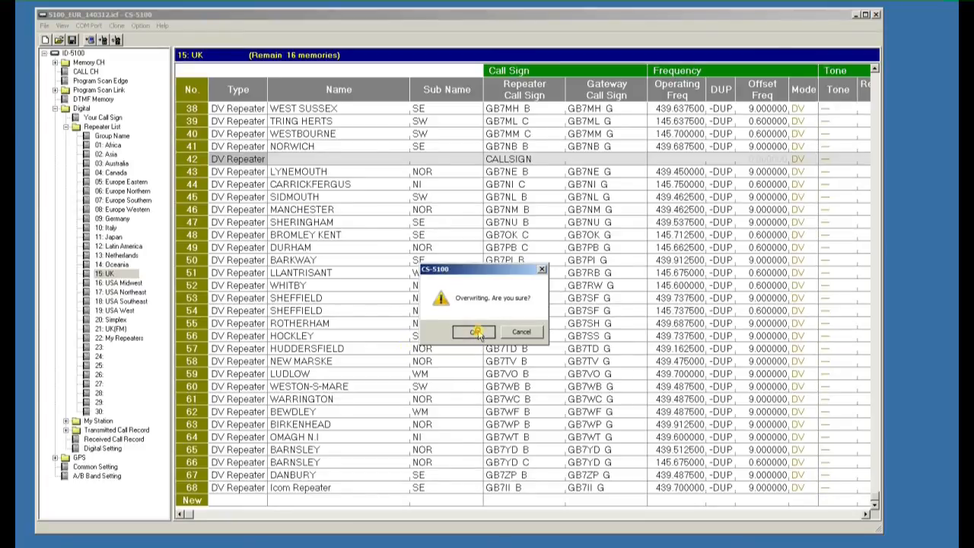
{"action": "left_click", "coordinate": [474, 331]}
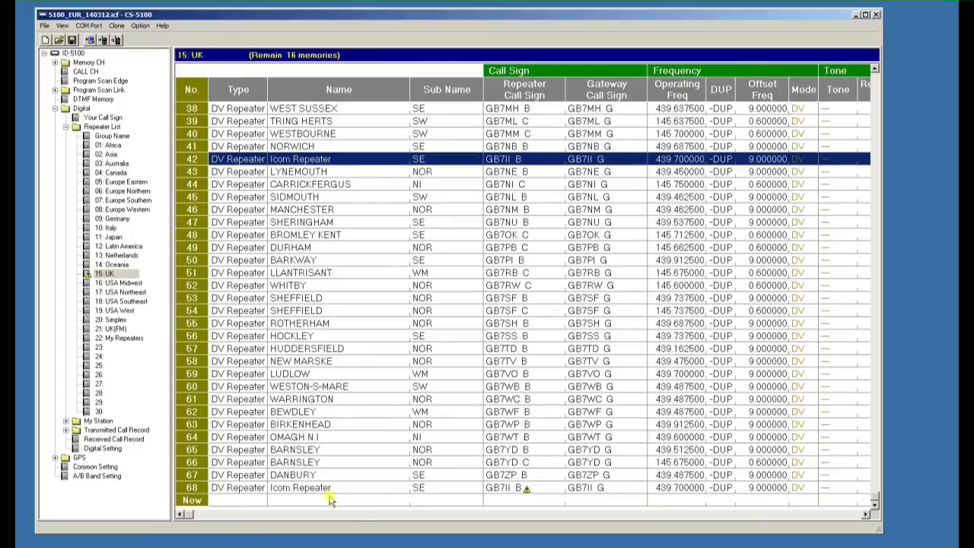
{"action": "right_click", "coordinate": [301, 487]}
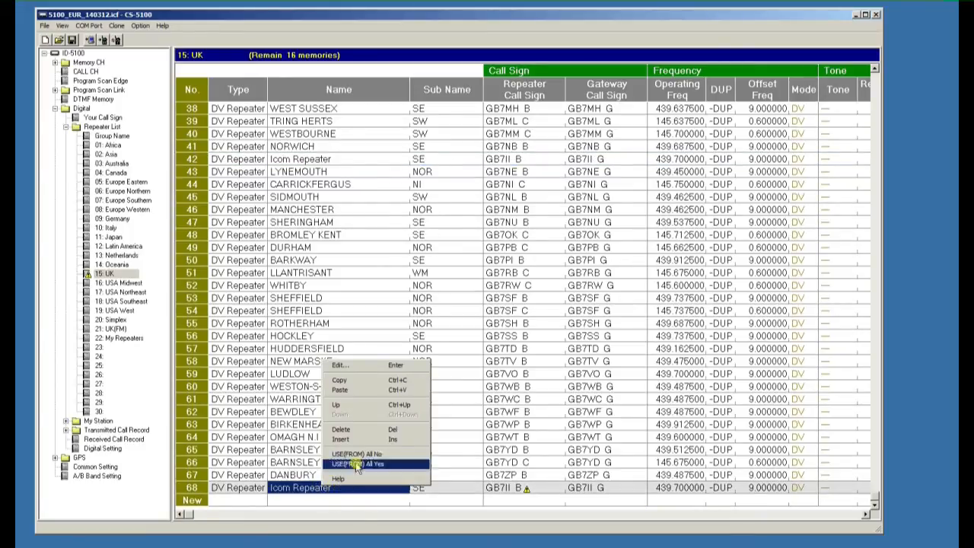
{"action": "left_click", "coordinate": [341, 429]}
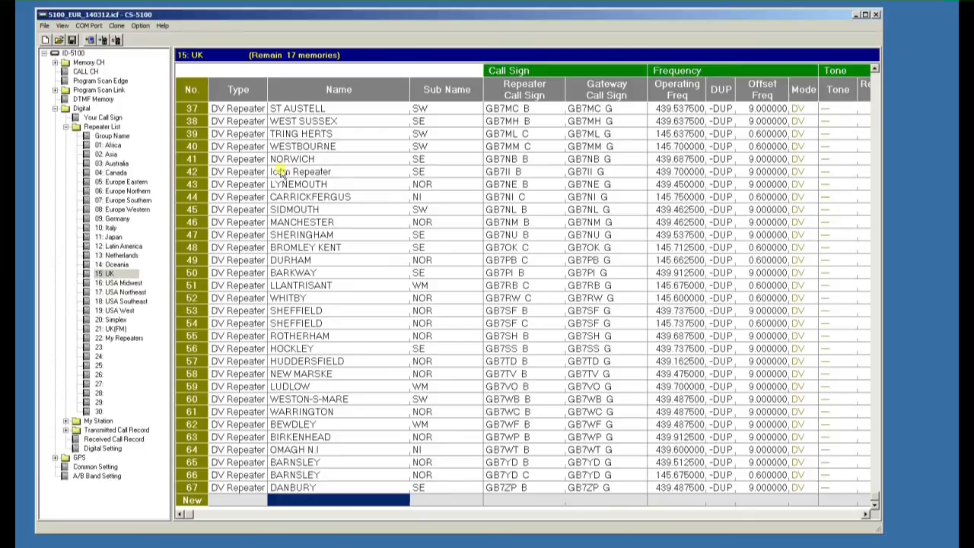
{"action": "mouse_move", "coordinate": [286, 185]}
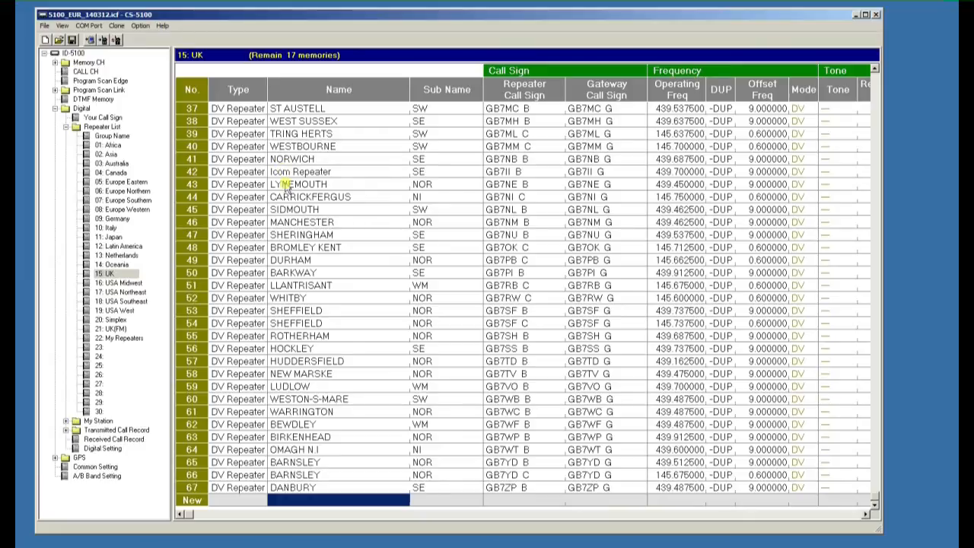
Delete the stray blank row 278 from the 21: UK(FM) list, then move to My Repeaters
{"action": "left_click", "coordinate": [111, 329]}
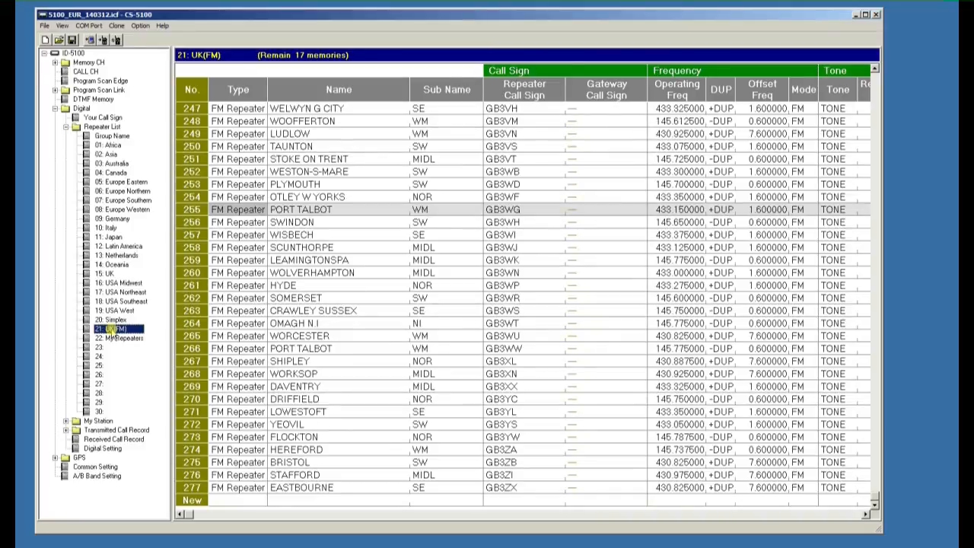
{"action": "left_click", "coordinate": [237, 499]}
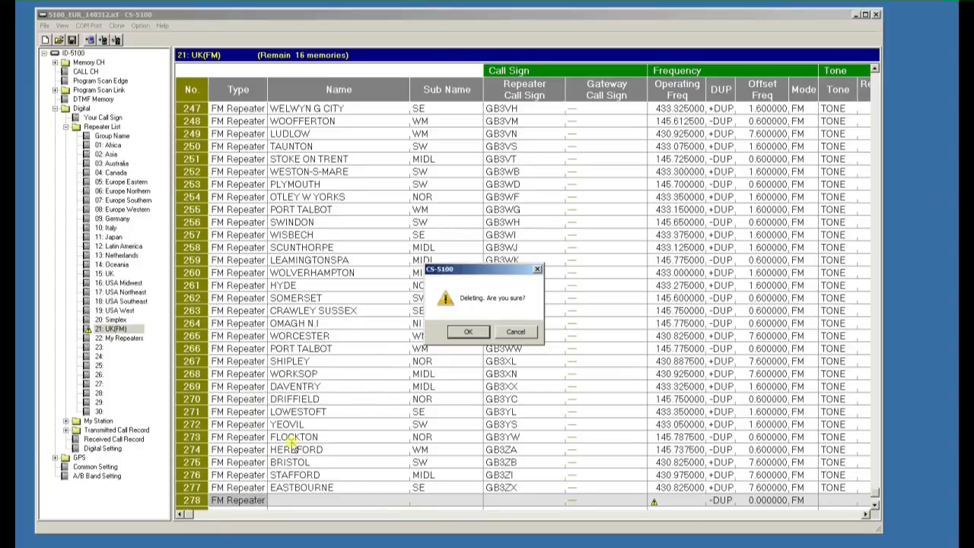
{"action": "left_click", "coordinate": [468, 332]}
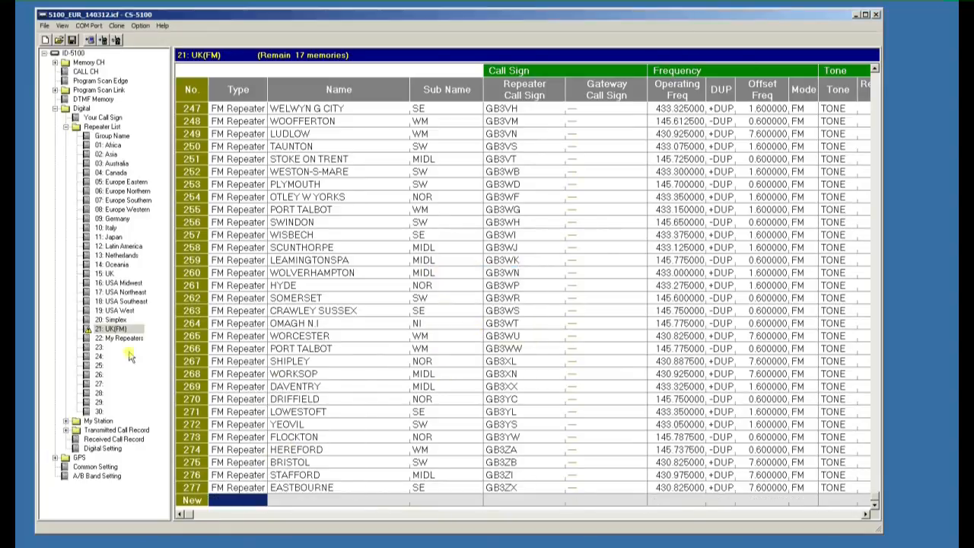
{"action": "left_click", "coordinate": [122, 338]}
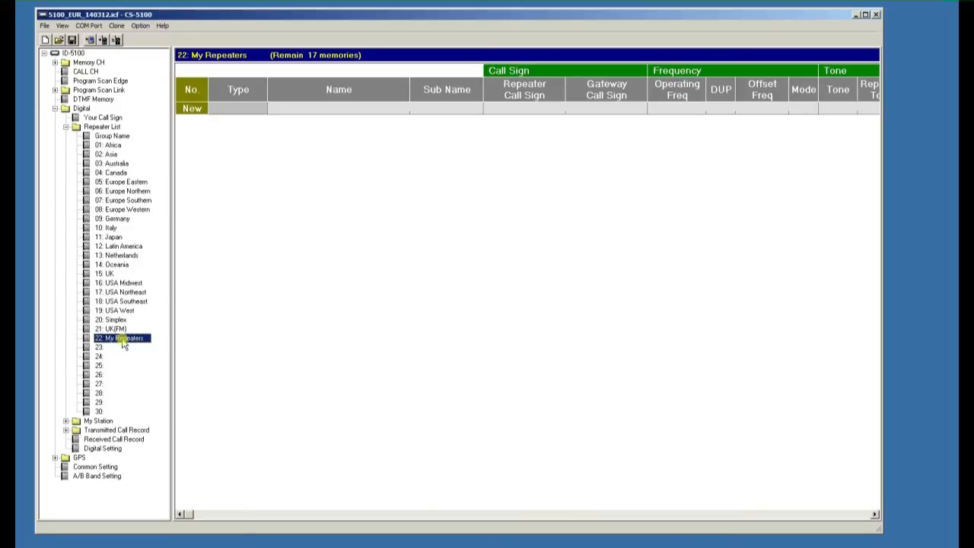
{"action": "mouse_move", "coordinate": [137, 192]}
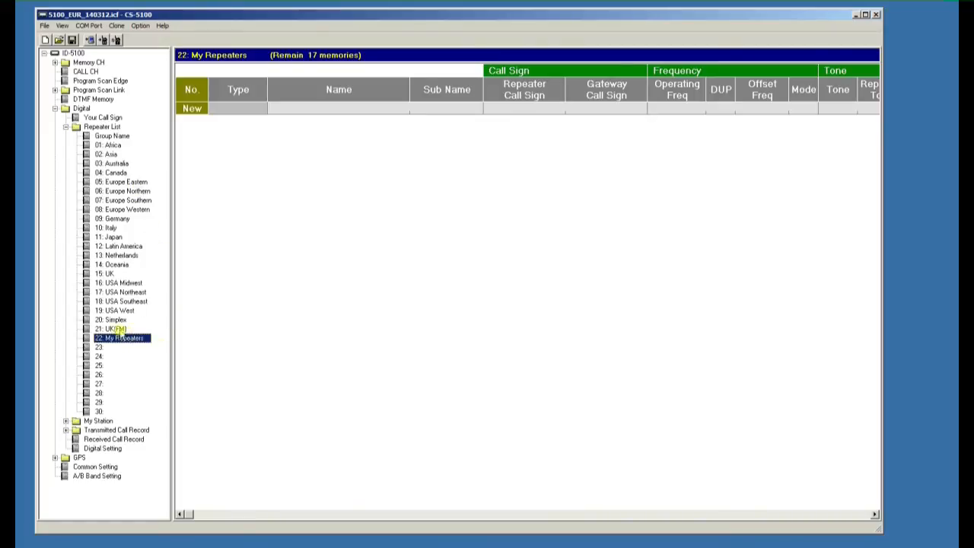
Return from the empty My Repeaters group to the 21: UK(FM) list
{"action": "left_click", "coordinate": [109, 329]}
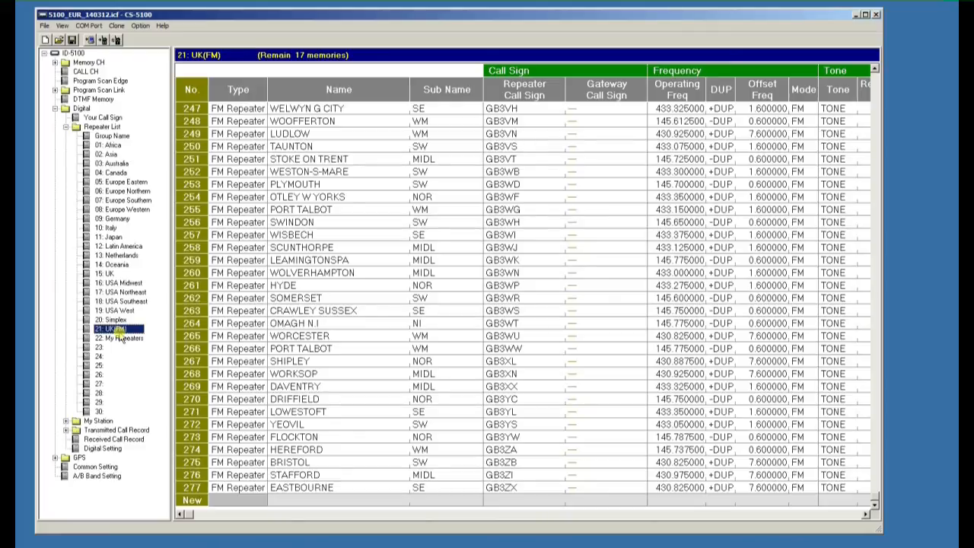